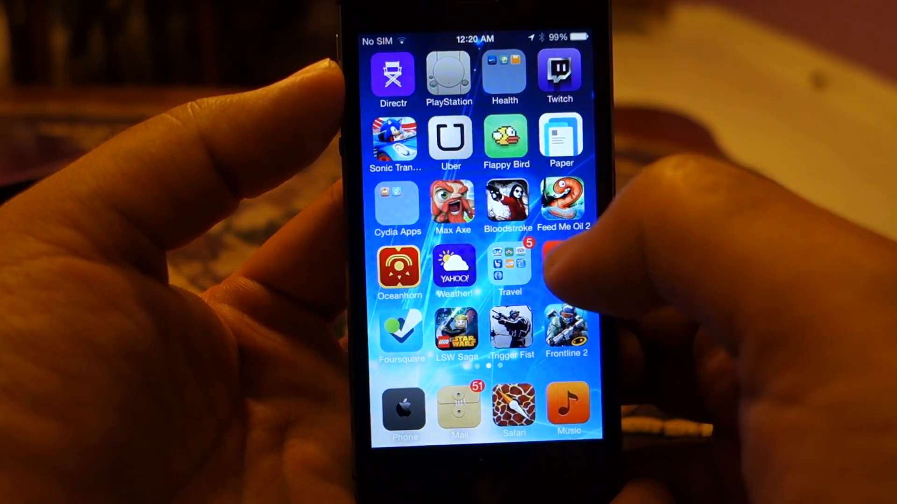
Swipe across the home screen pages to reach Cydia and the Vertex package
scroll(left, 3)
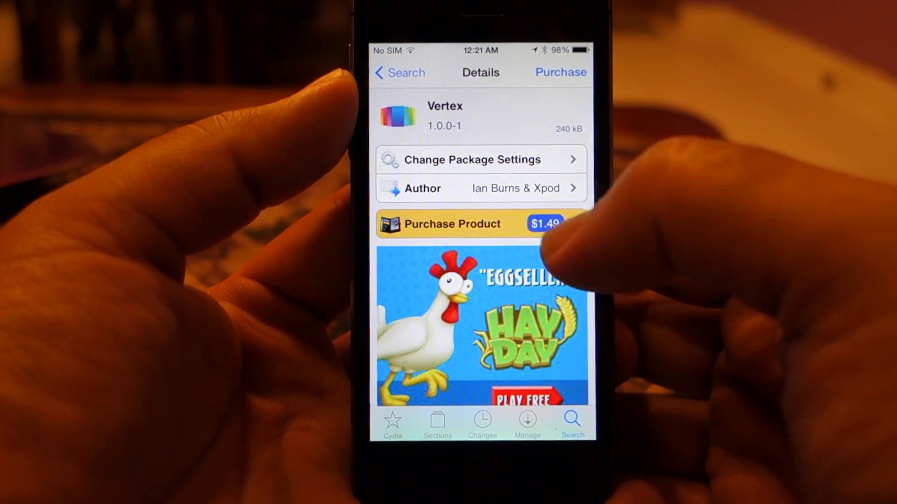
Scroll through the Vertex description about merging the app switcher and Control Center
scroll(up, 3)
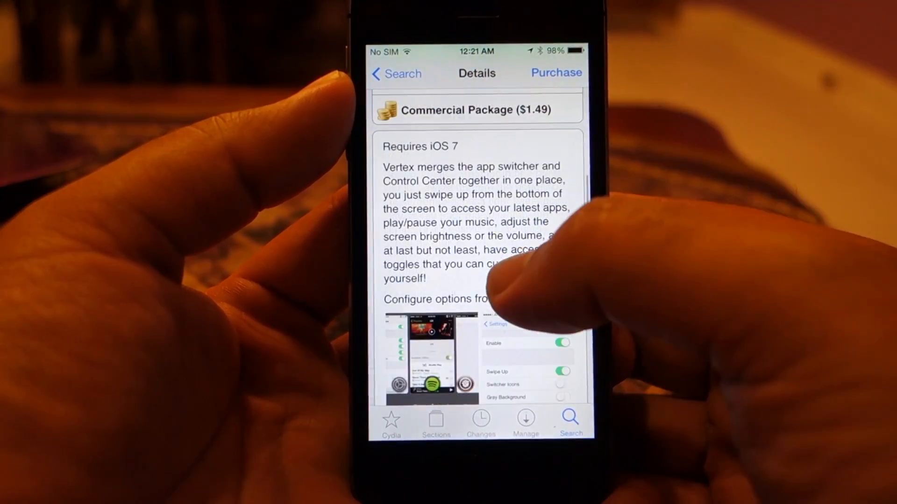
scroll(up, 3)
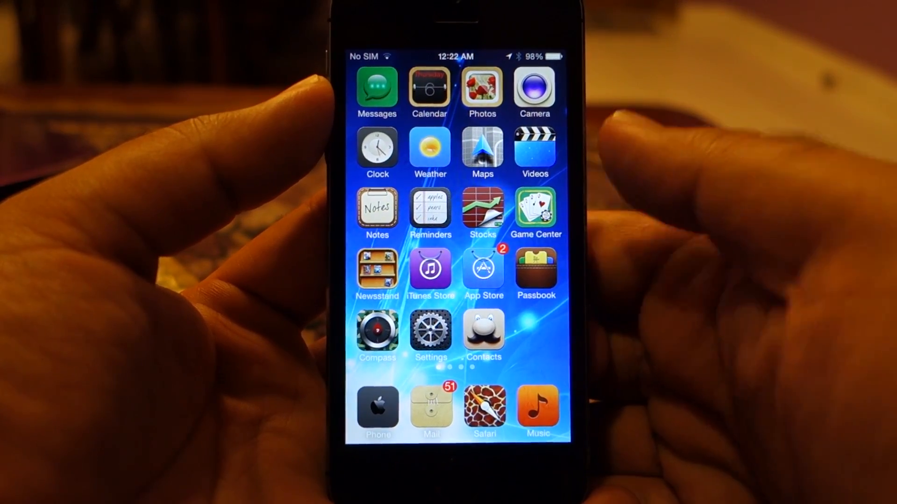
Go into Settings > Vertex and switch on Enable and Swipe Up
click(429, 334)
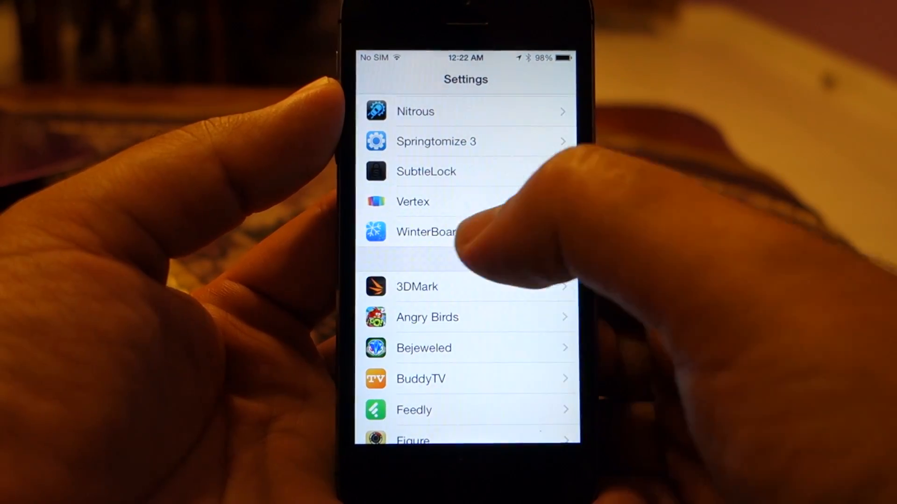
click(412, 202)
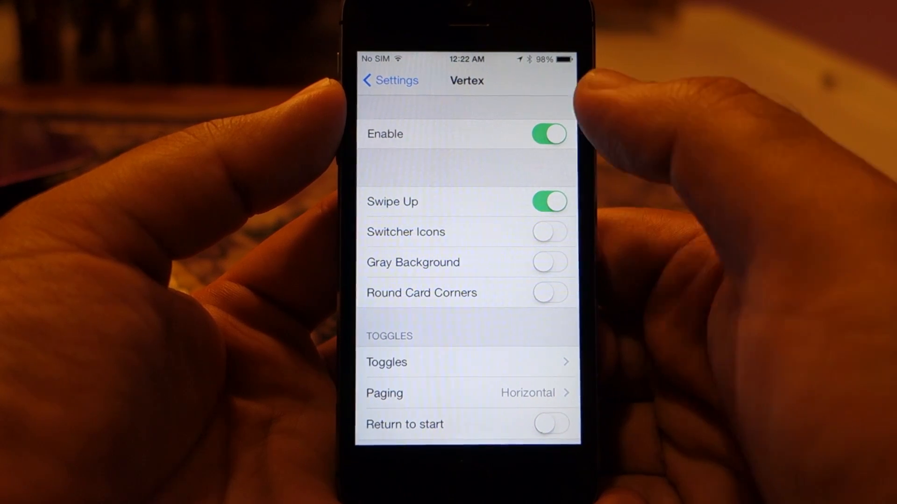
click(548, 202)
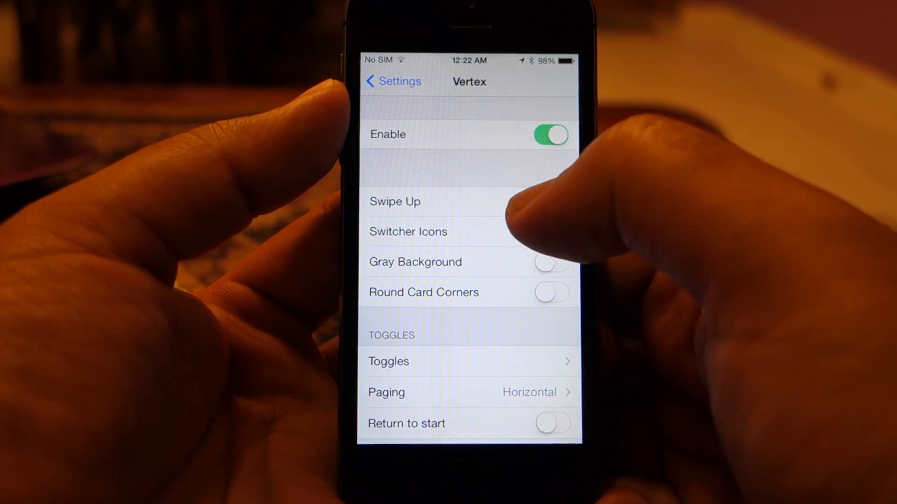
click(550, 201)
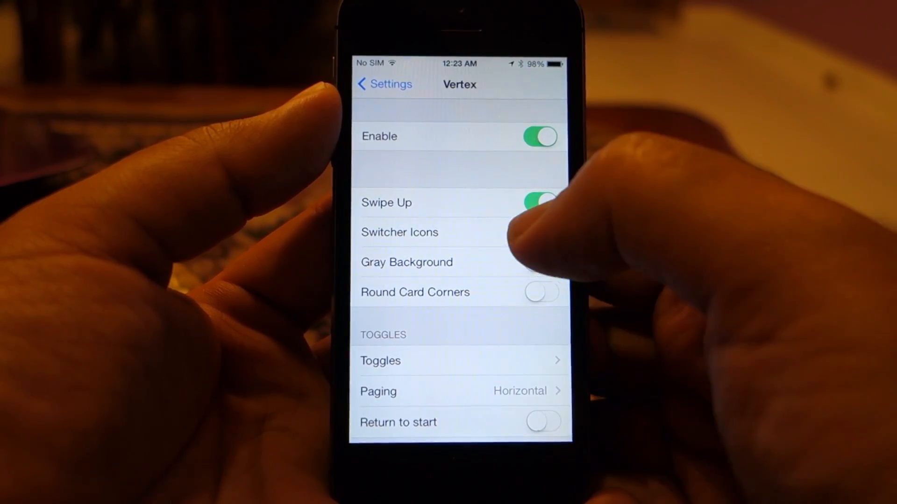
click(538, 231)
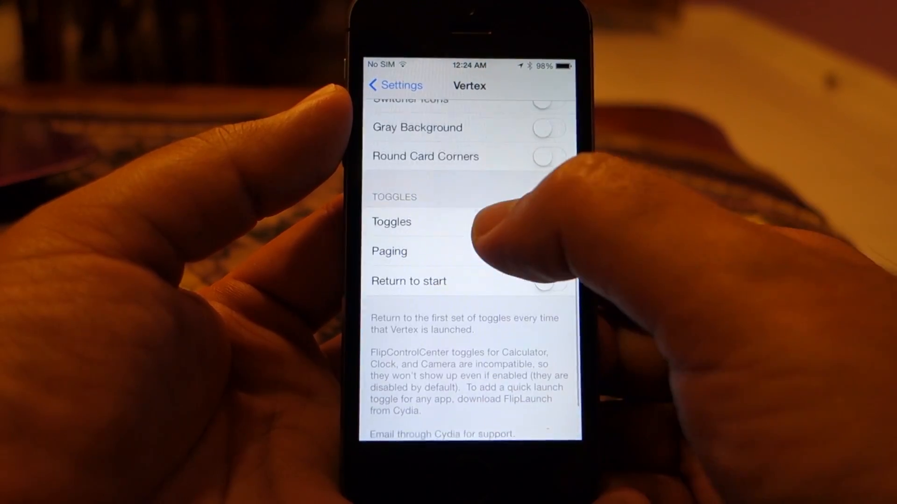
Visit the Toggles list to reposition Wi-Fi, then return to Vertex preferences
click(391, 223)
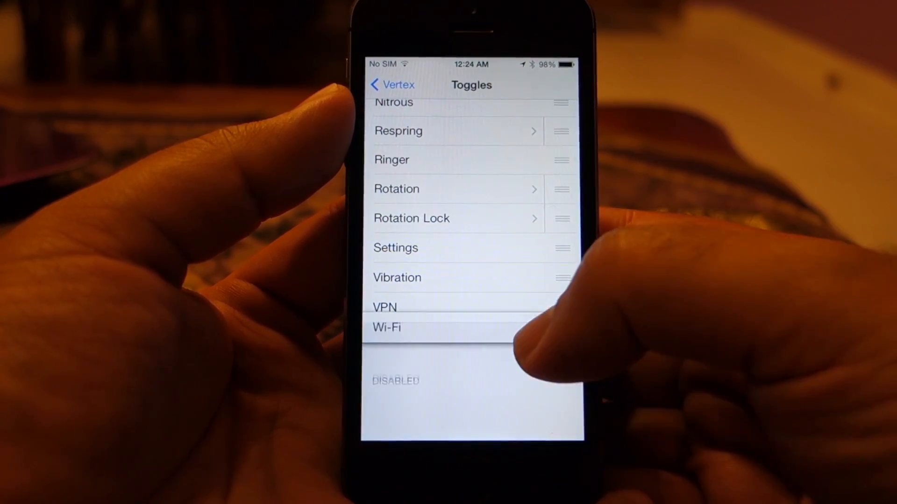
click(391, 85)
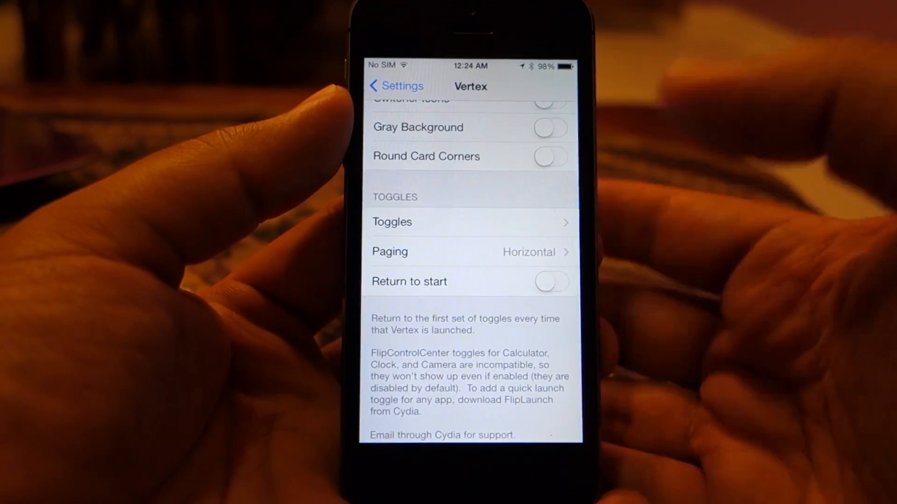
click(469, 251)
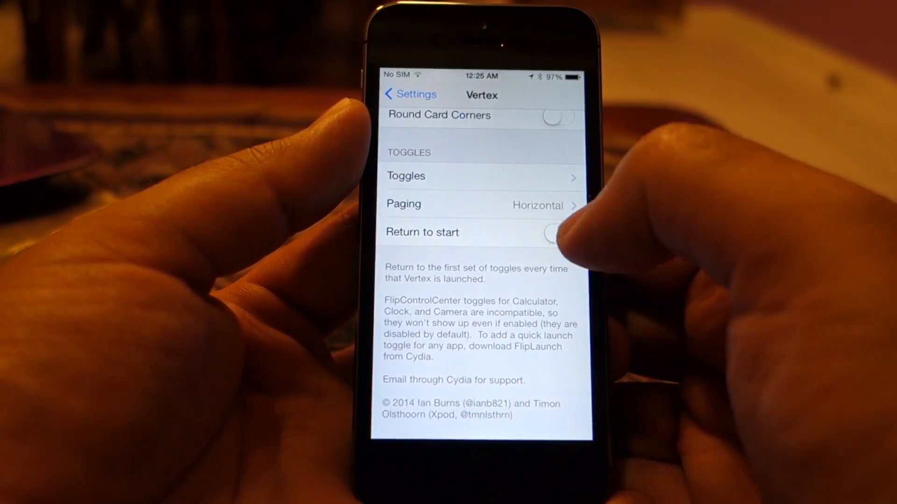
click(559, 234)
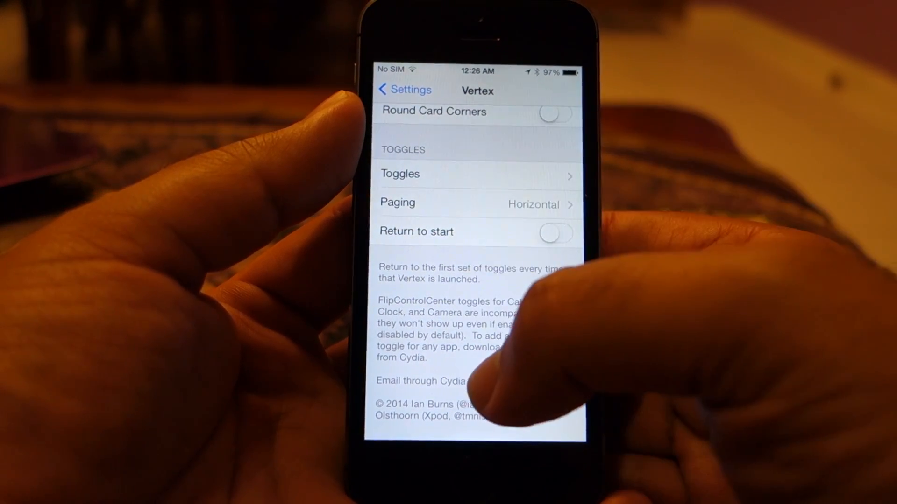
scroll(up, 3)
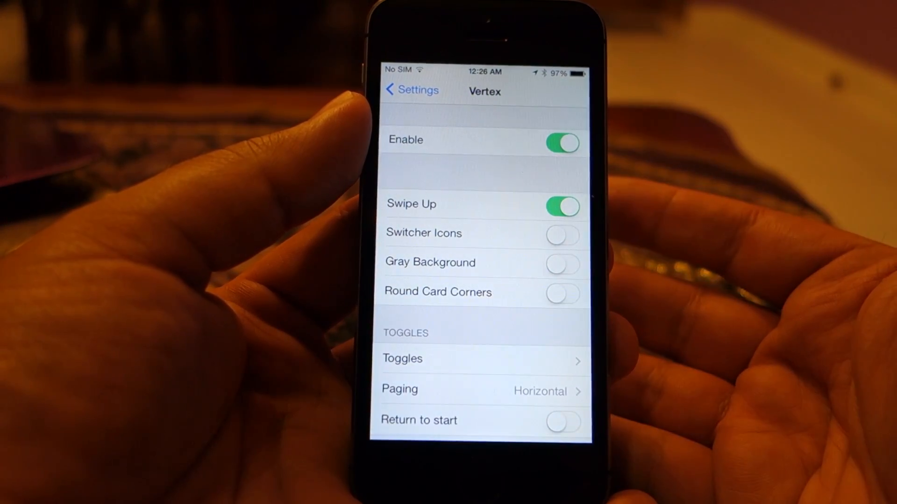